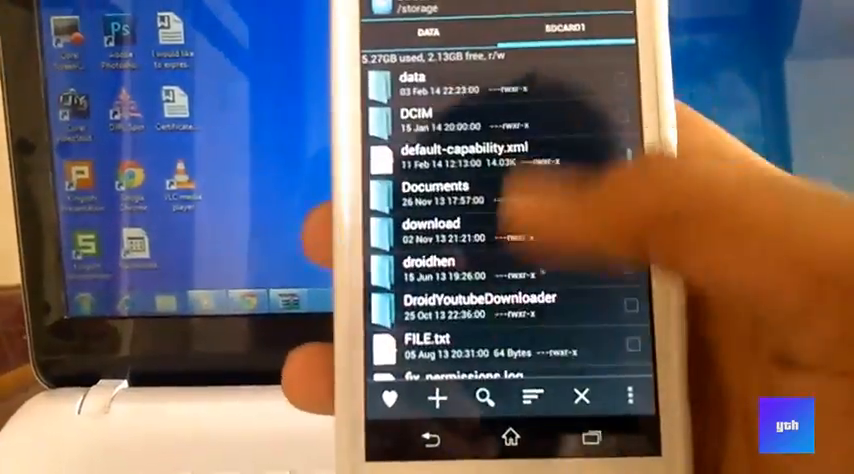
# - Scroll the storage folder and select Xperia_SP_eXistenZ_Ultra_1.0.0.zip
pyautogui.scroll(-3)
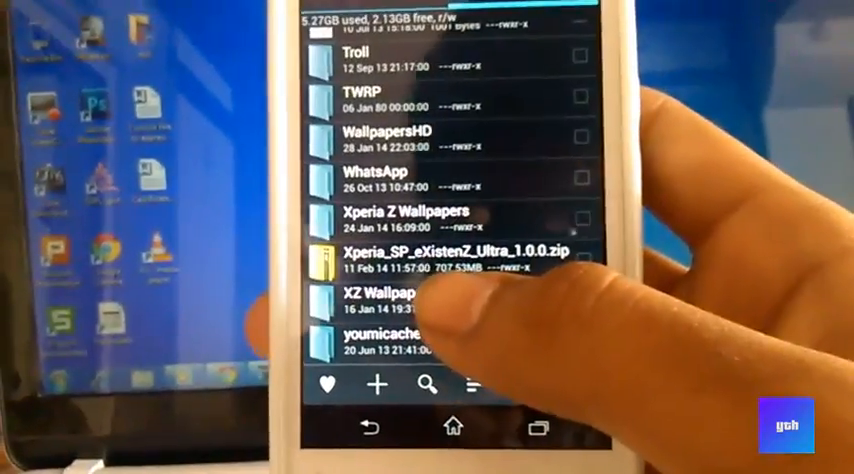
pyautogui.click(452, 424)
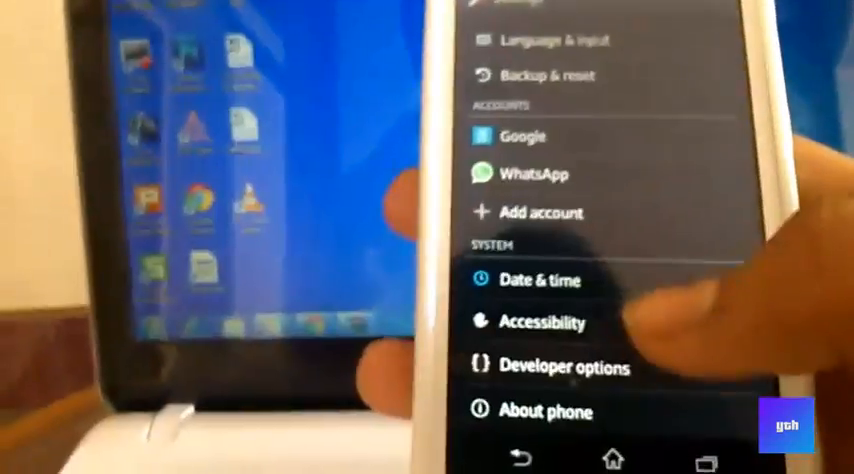
# - Choose Developer options from the System section of Settings
pyautogui.click(566, 368)
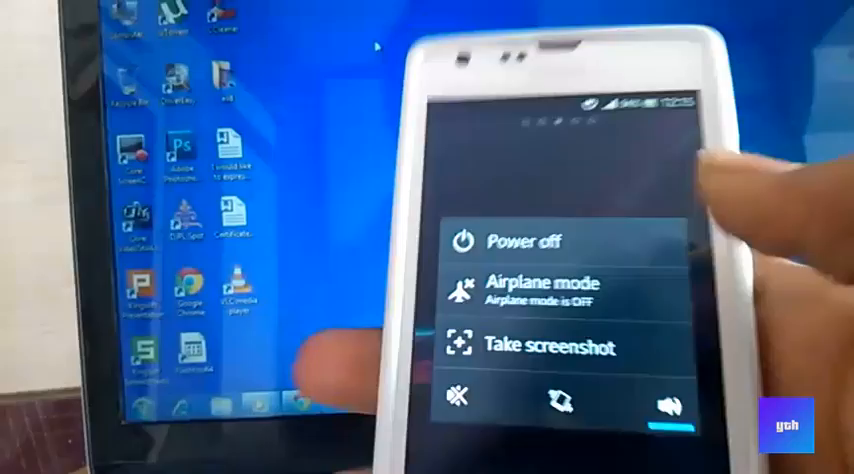
# - Power the phone off from the power menu
pyautogui.click(524, 240)
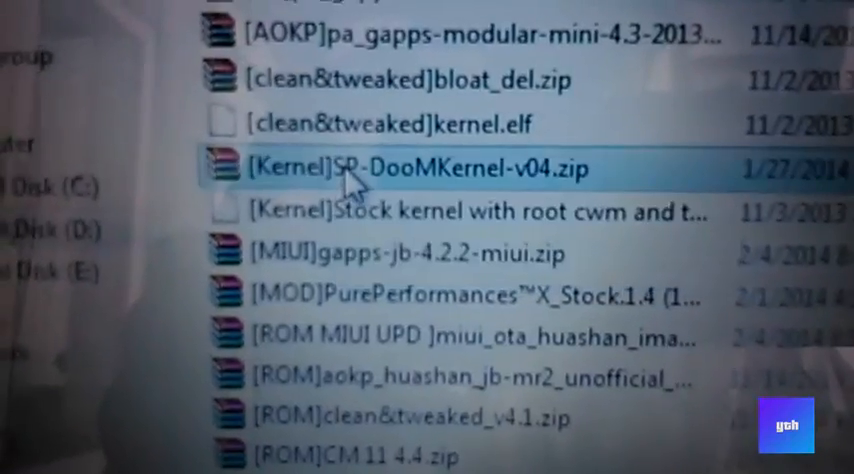
# - Open the [Kernel]SP-DooMKernel-v04.zip archive to reach kernel.elf
pyautogui.doubleClick(410, 168)
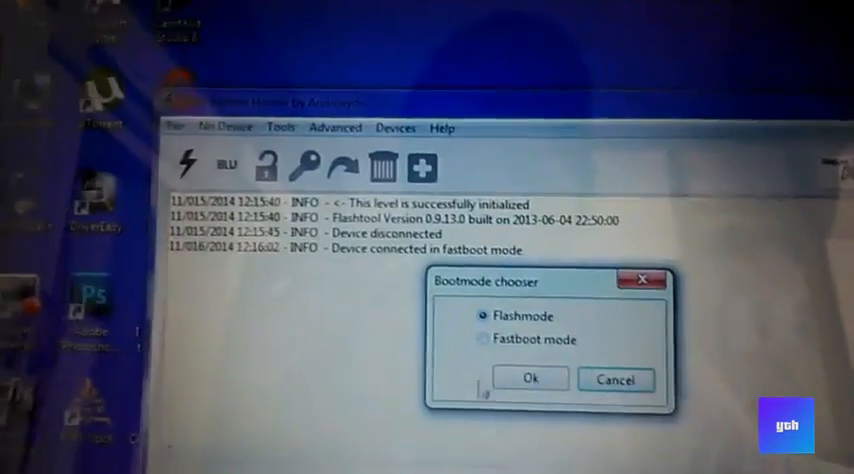
# - Flash in Fastboot mode using kernel.elf from the Desktop as the kernel image
pyautogui.click(528, 380)
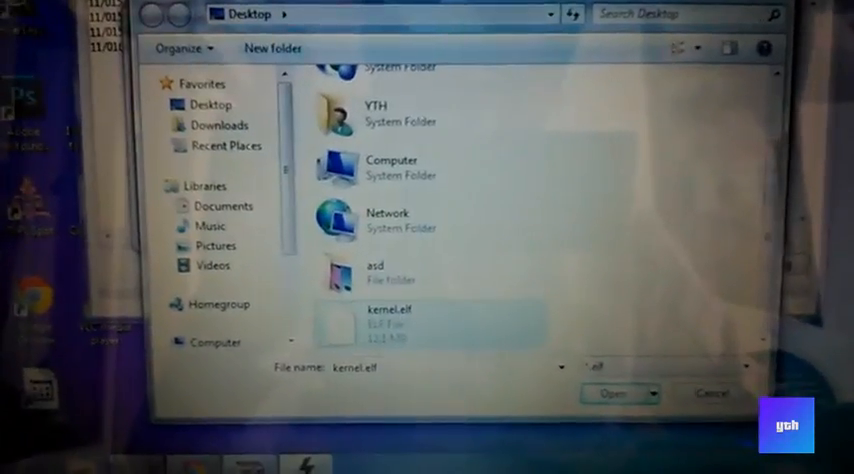
pyautogui.click(618, 392)
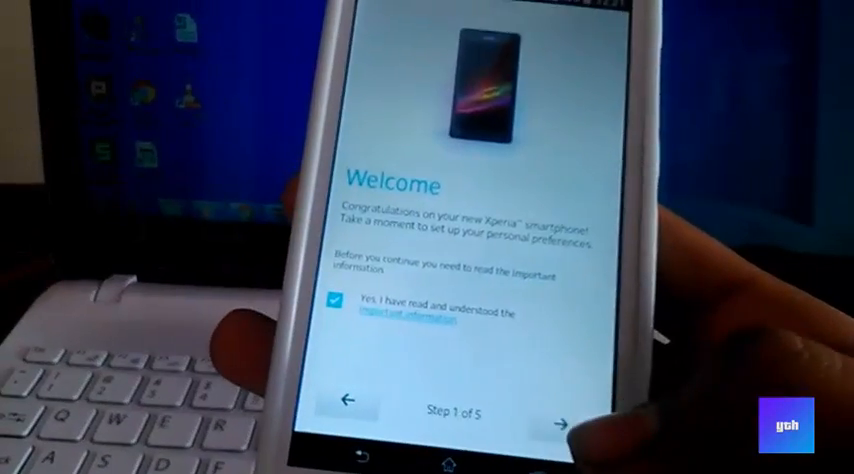
# - Advance past Step 1 of 5 of the Welcome wizard with the information acknowledged
pyautogui.click(562, 422)
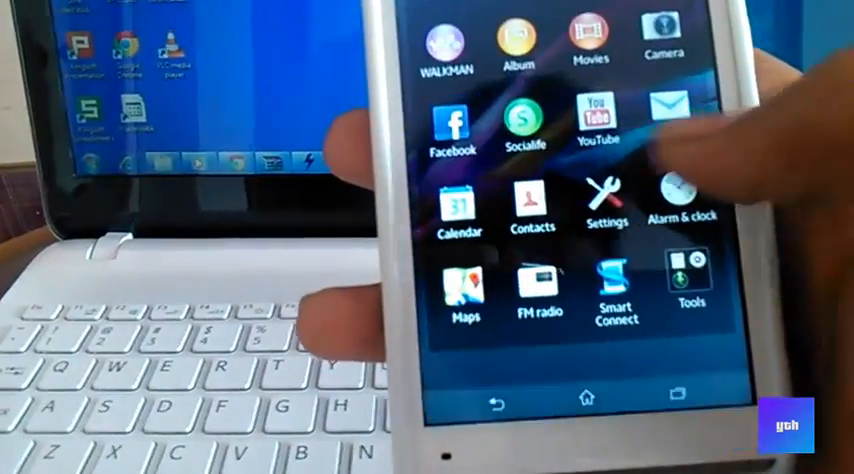
# - Reach Settings from the app drawer and scroll to the eXistenZ entry under System
pyautogui.hscroll(-3)
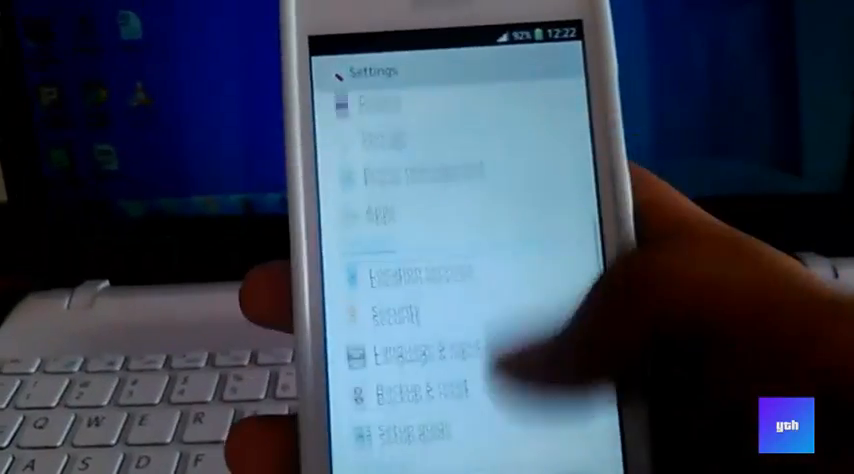
pyautogui.scroll(-3)
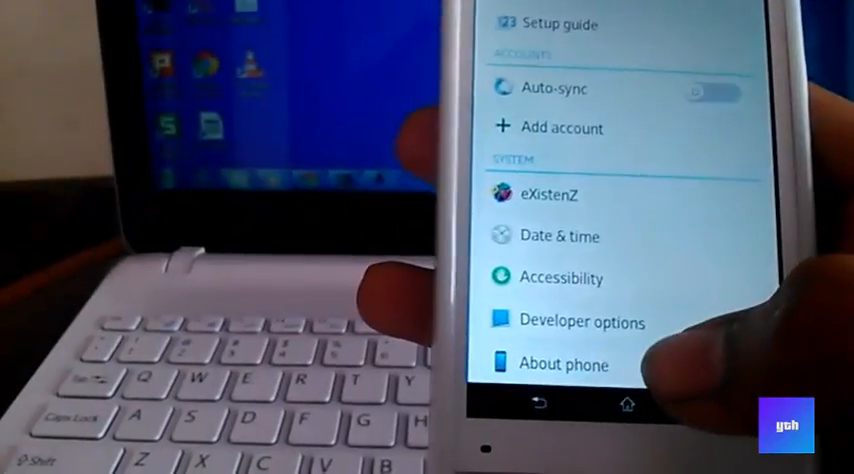